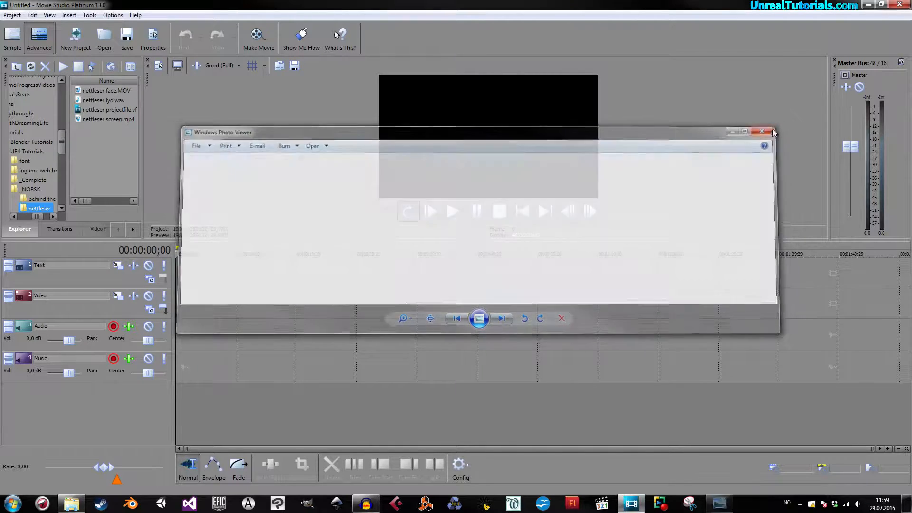
Preview the Circleface picture in Windows Photo Viewer, then close the viewer
left_click(774, 132)
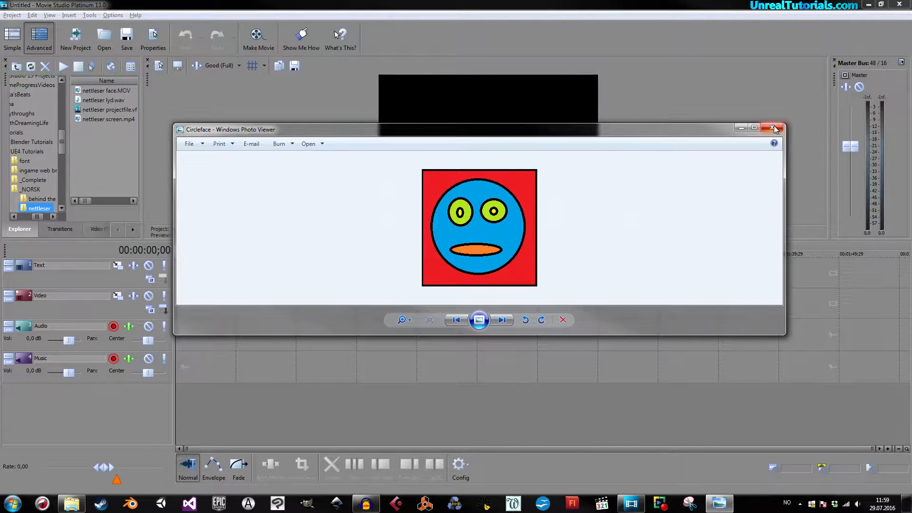
left_click(774, 129)
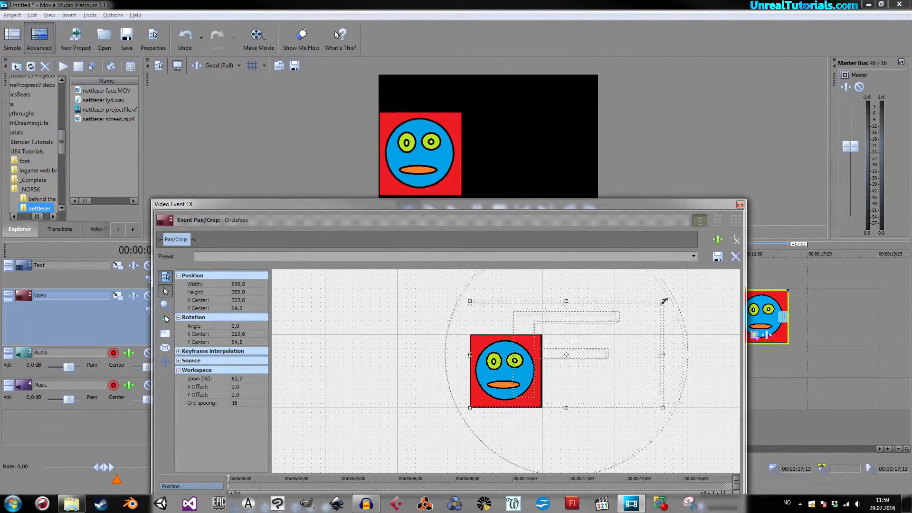
Drag the Circleface Pan/Crop frame so the face appears small, settling its starting position
left_click_drag(664, 302, 675, 290)
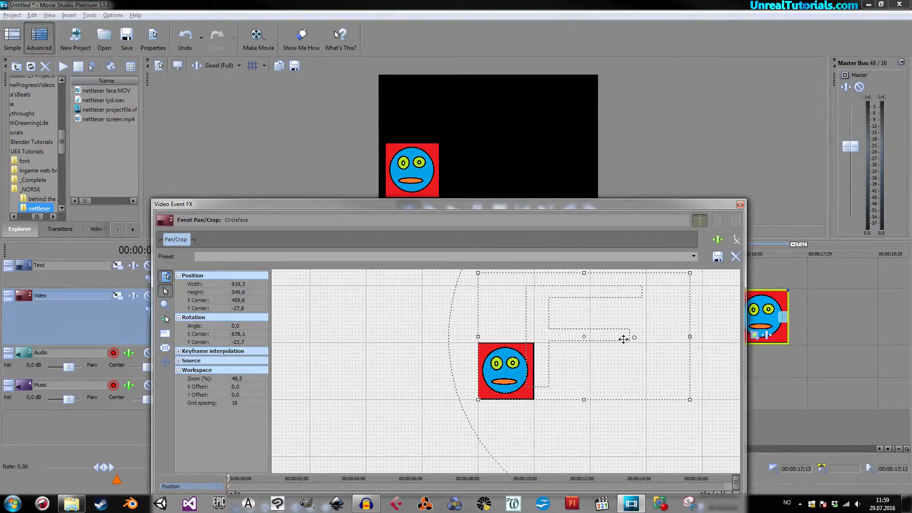
left_click_drag(624, 338, 522, 340)
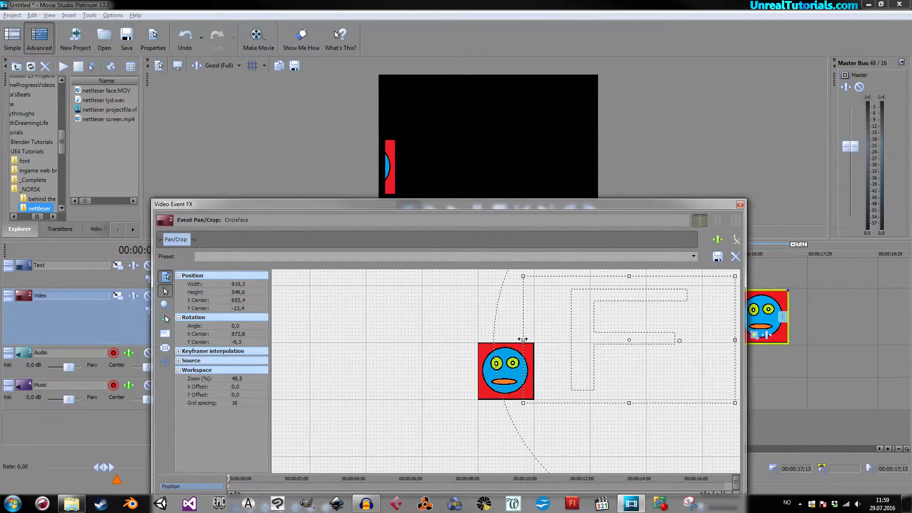
left_click_drag(521, 339, 651, 359)
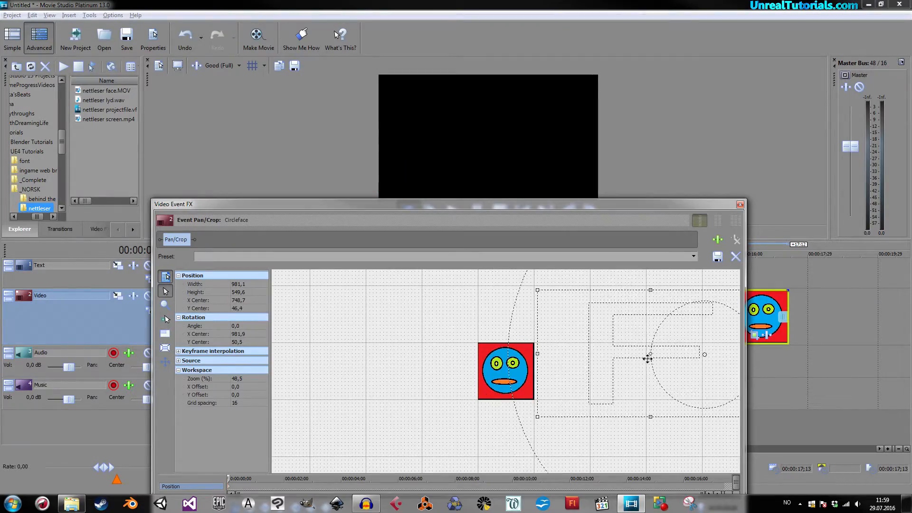
left_click_drag(650, 357, 473, 361)
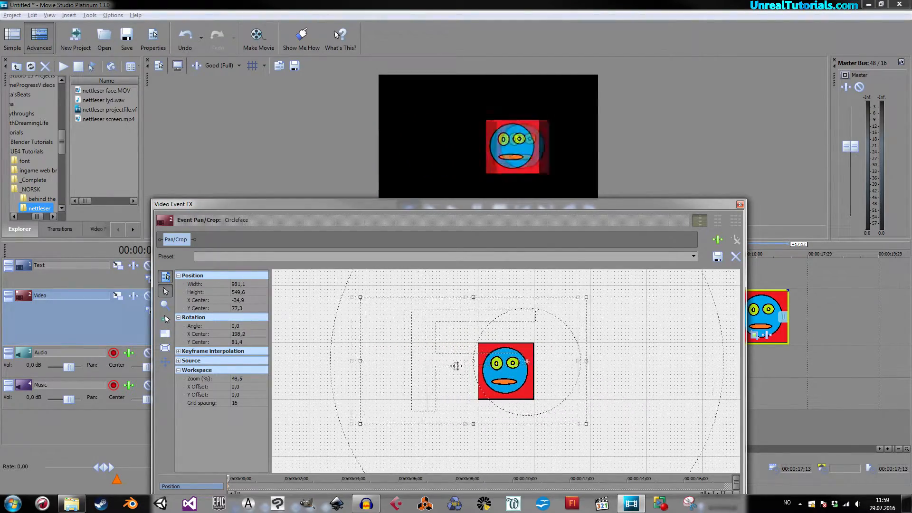
left_click_drag(474, 361, 620, 361)
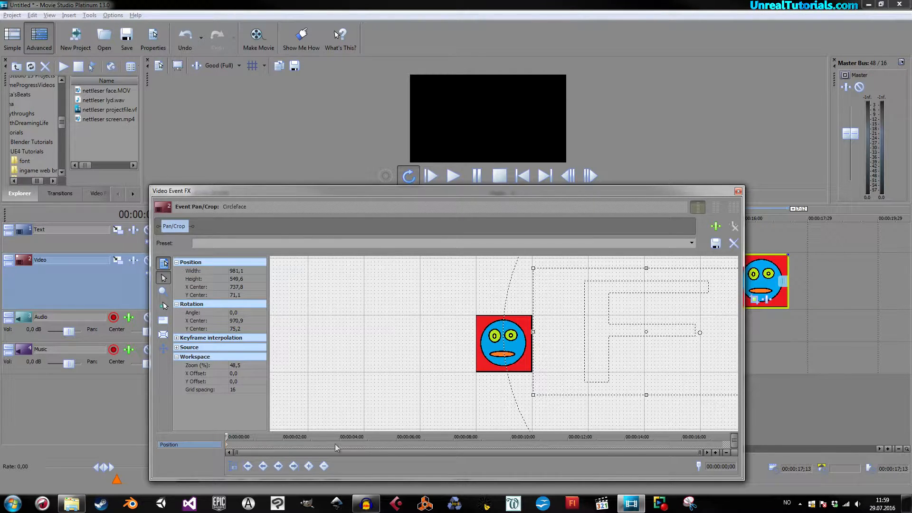
mouse_move(309, 466)
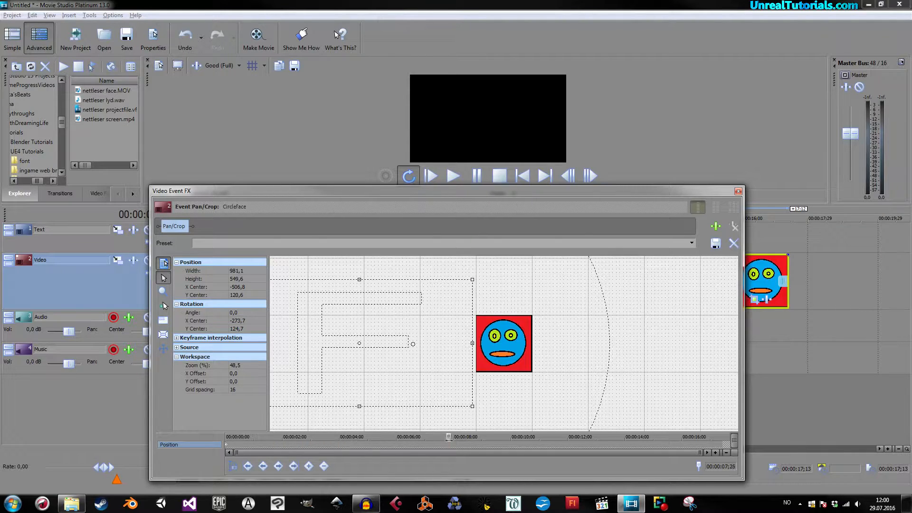
Add a later Pan/Crop keyframe shifting the face right, then close Video Event FX
left_click_drag(449, 437, 384, 437)
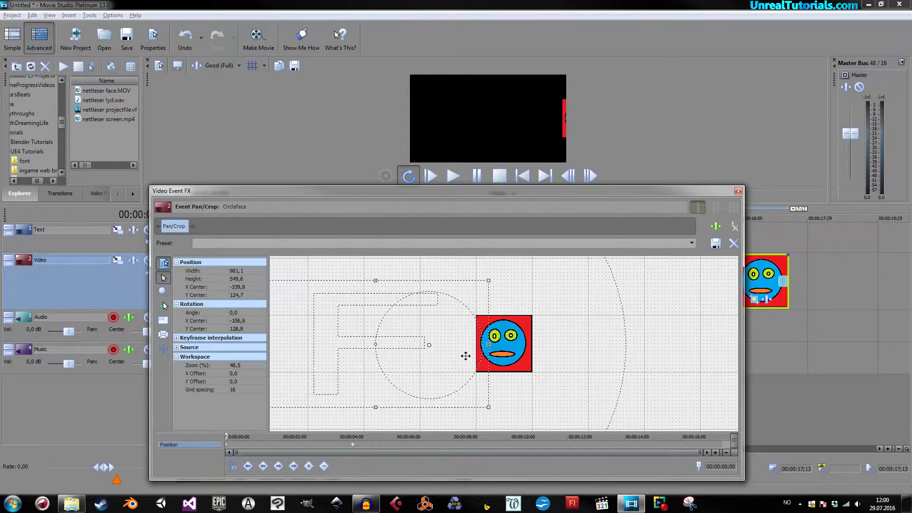
left_click(293, 465)
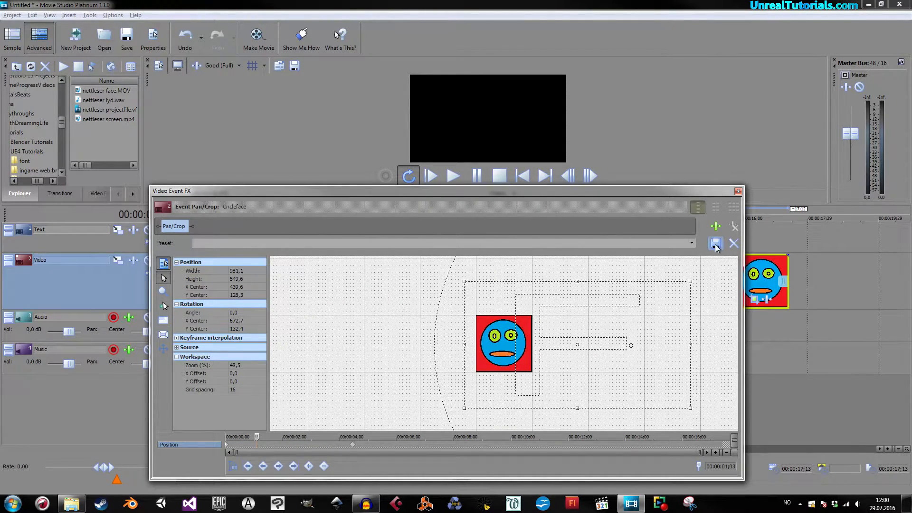
left_click(734, 244)
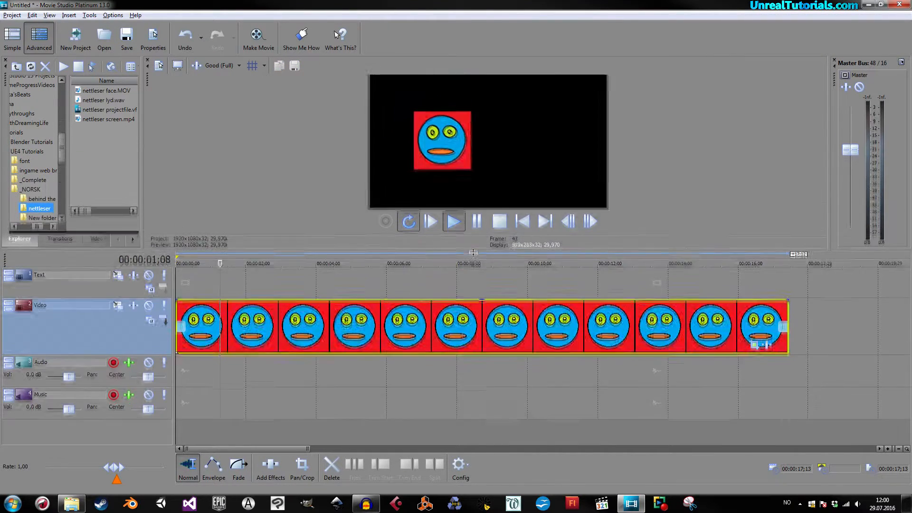
Preview the face animation and trim the Circleface clip to about five seconds
left_click(454, 221)
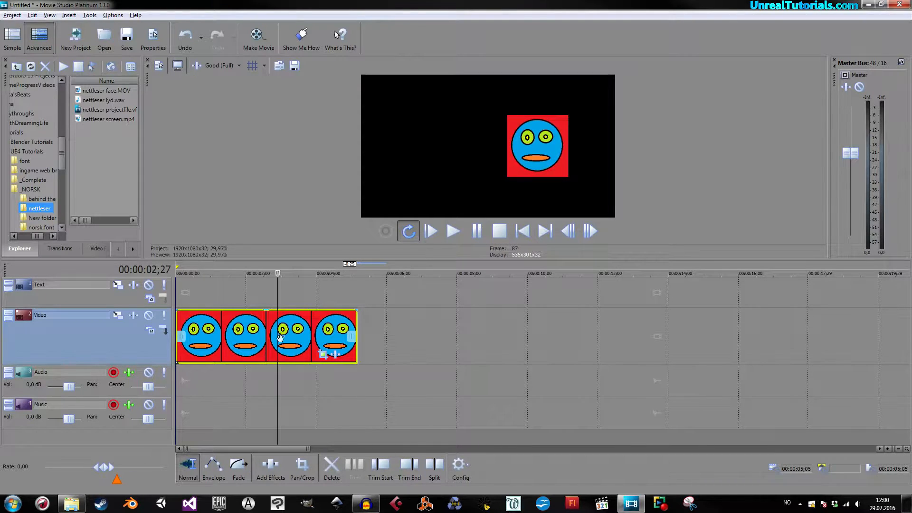
left_click(302, 465)
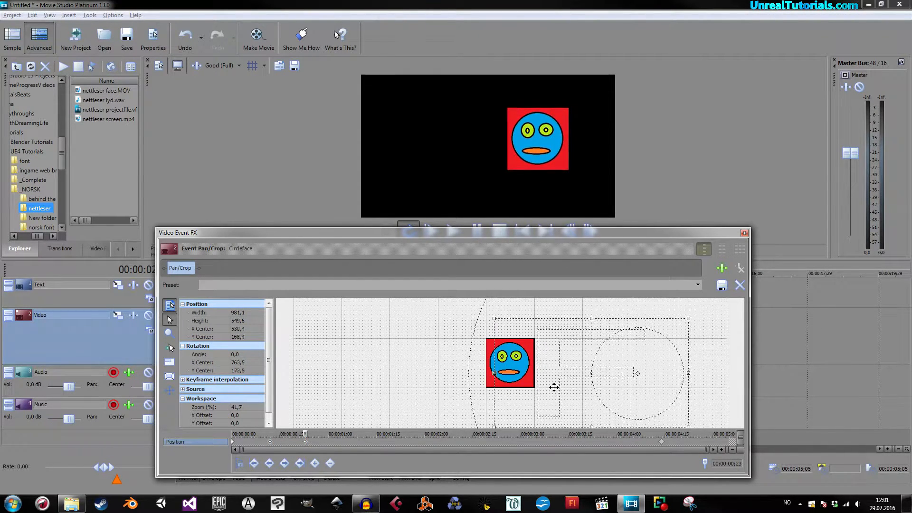
Reposition the Circleface Pan/Crop keyframes to fit the five-second clip
left_click(315, 463)
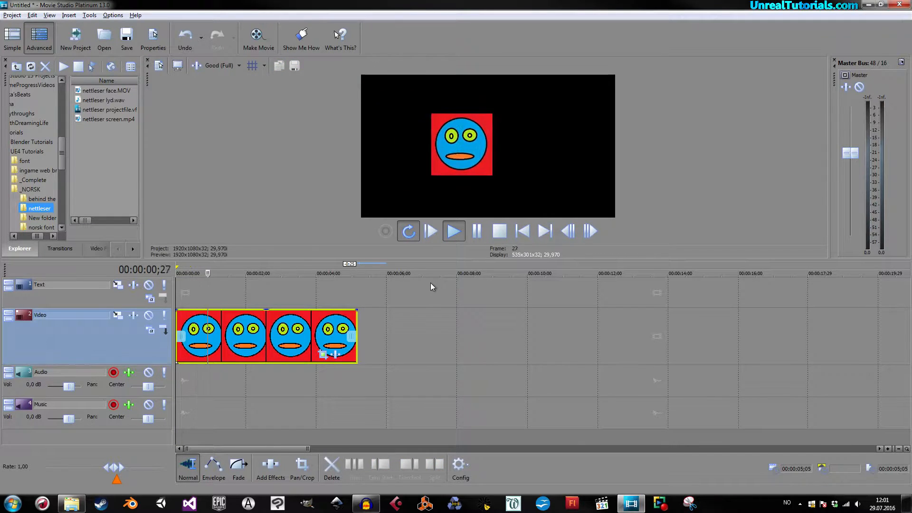
Preview the retimed clip and add fade-in and fade-out curves to Circleface's ends
left_click(498, 231)
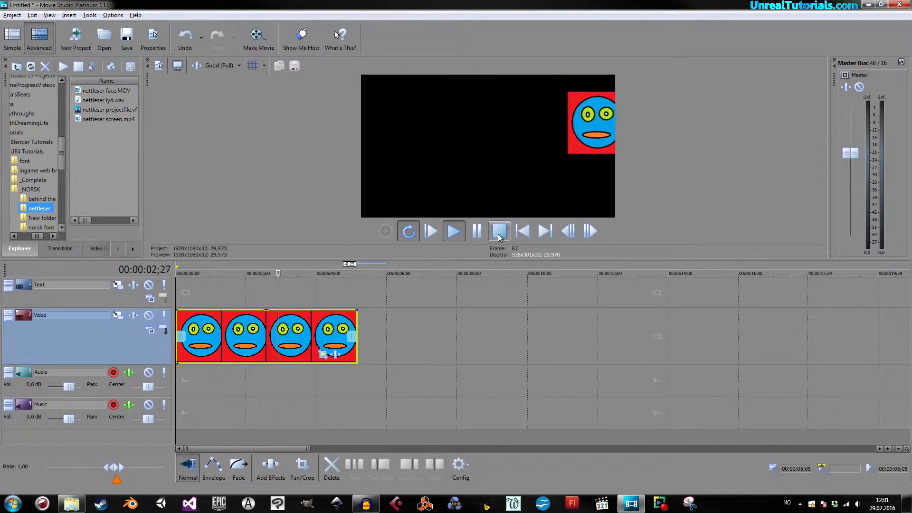
left_click(500, 230)
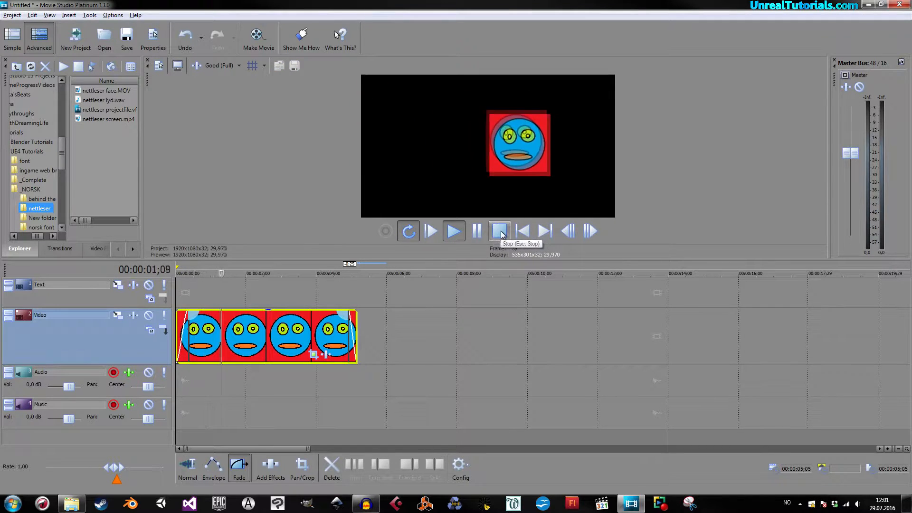
left_click(500, 231)
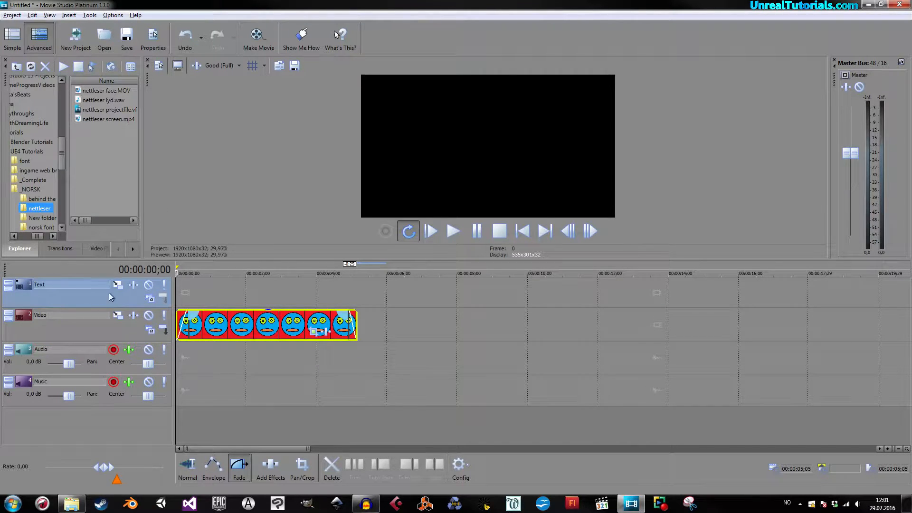
Insert a Sony Titles & Text event with Sample Text, bold at size 22
left_click(68, 15)
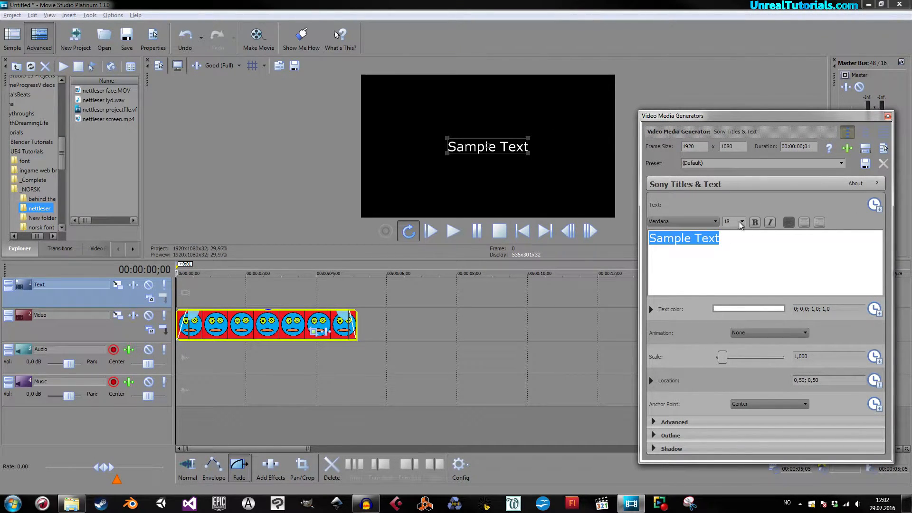
left_click(741, 220)
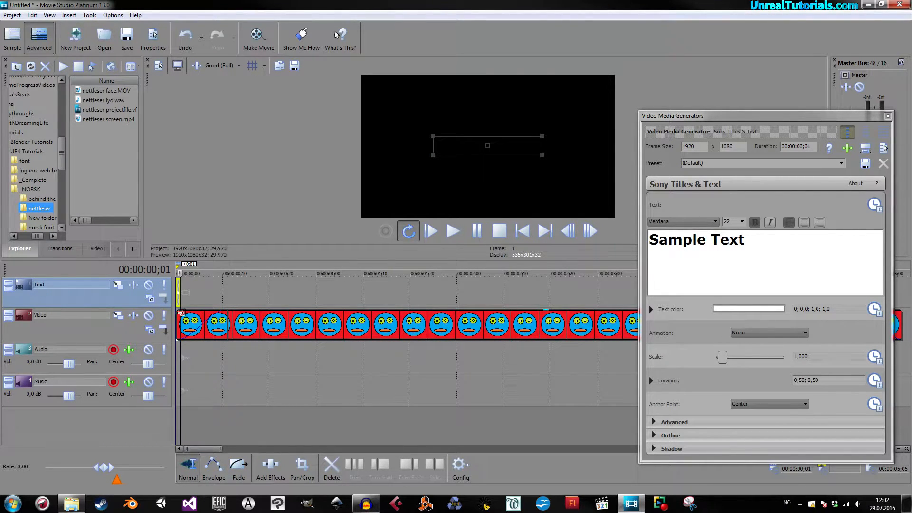
Extend the Sample Text title across the five-second face clip and preview it
left_click(361, 291)
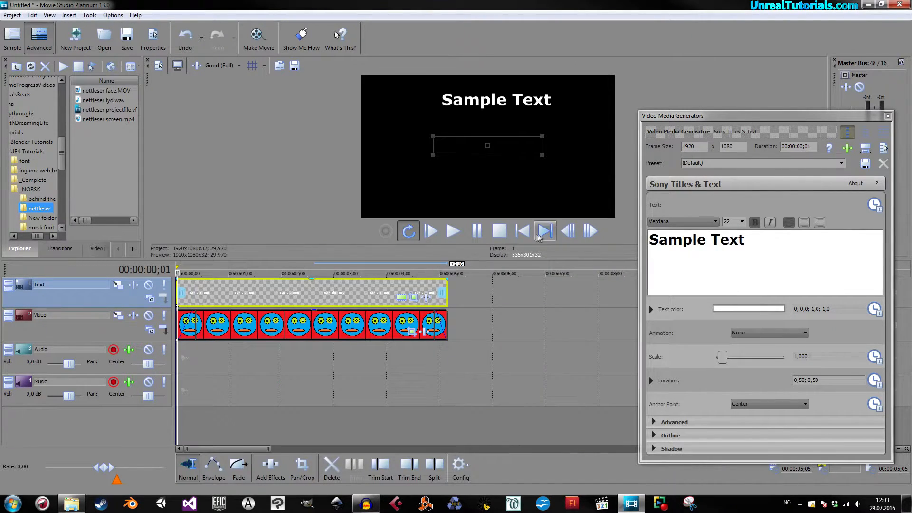
left_click(453, 231)
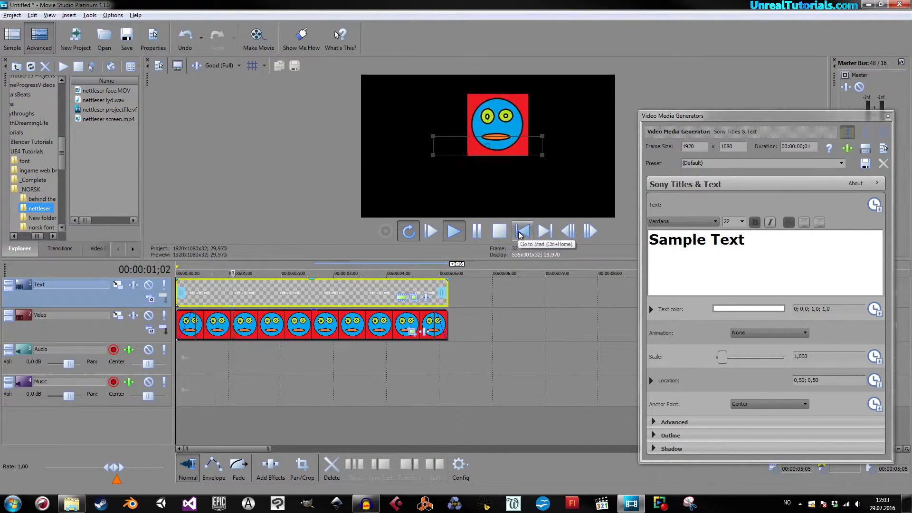
left_click(522, 231)
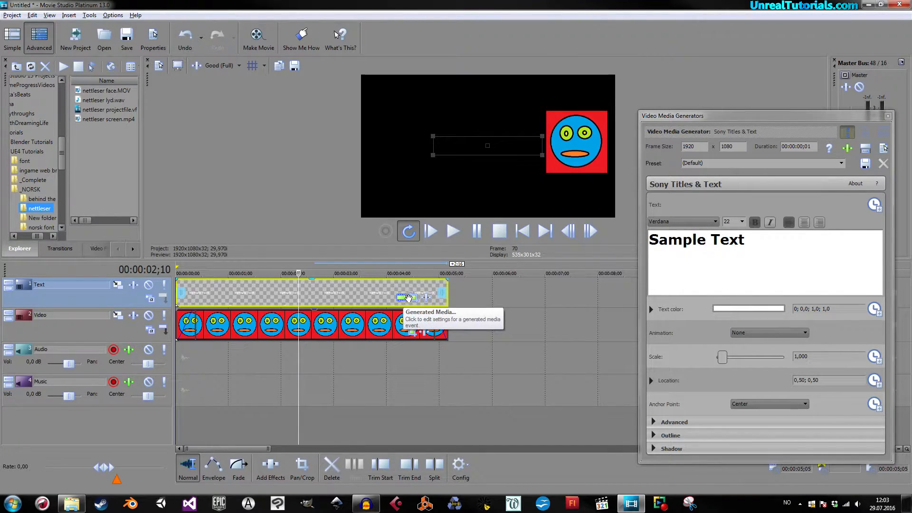
left_click(520, 231)
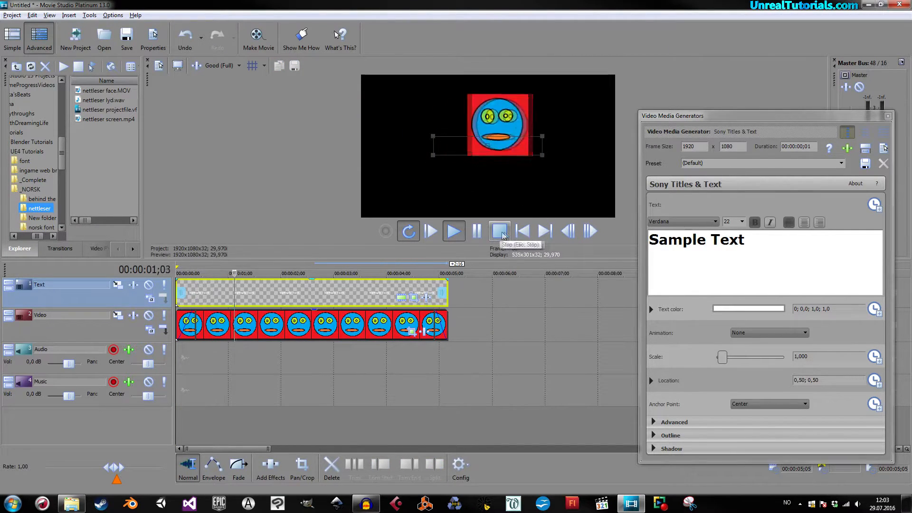
left_click(521, 230)
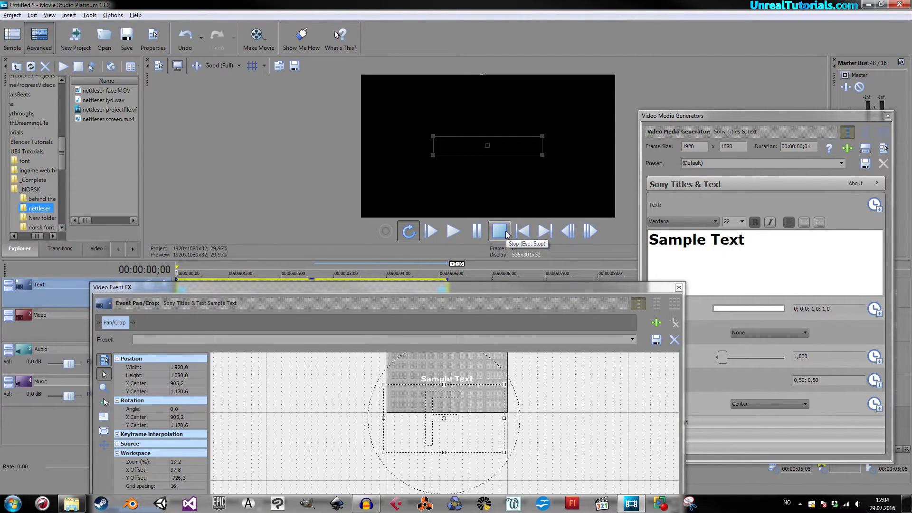
left_click(453, 230)
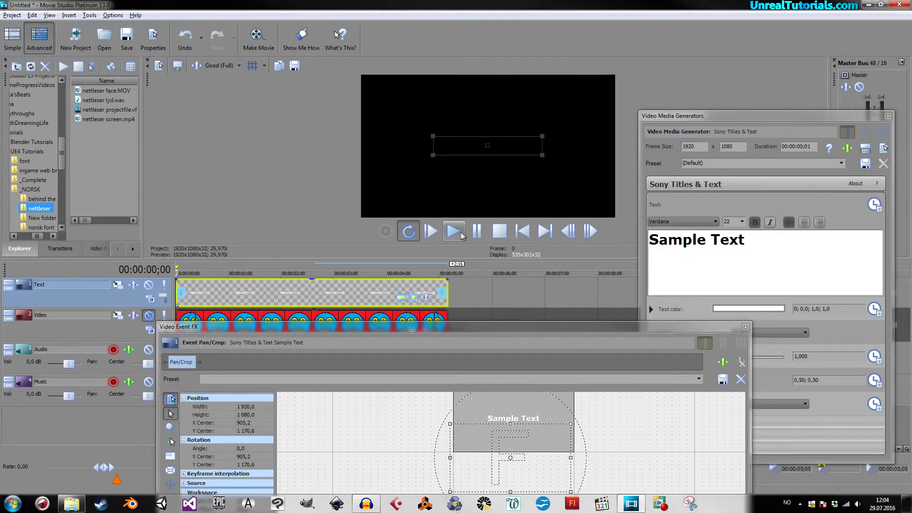
left_click(454, 231)
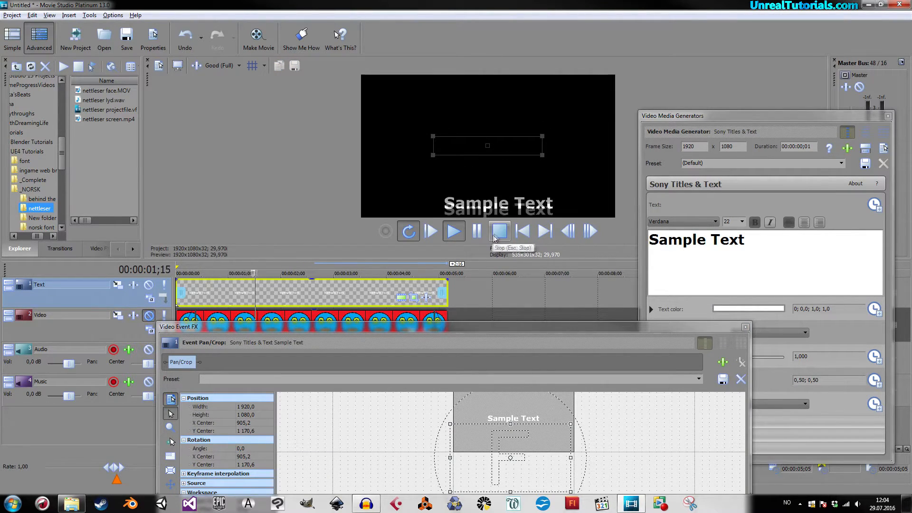
left_click(521, 231)
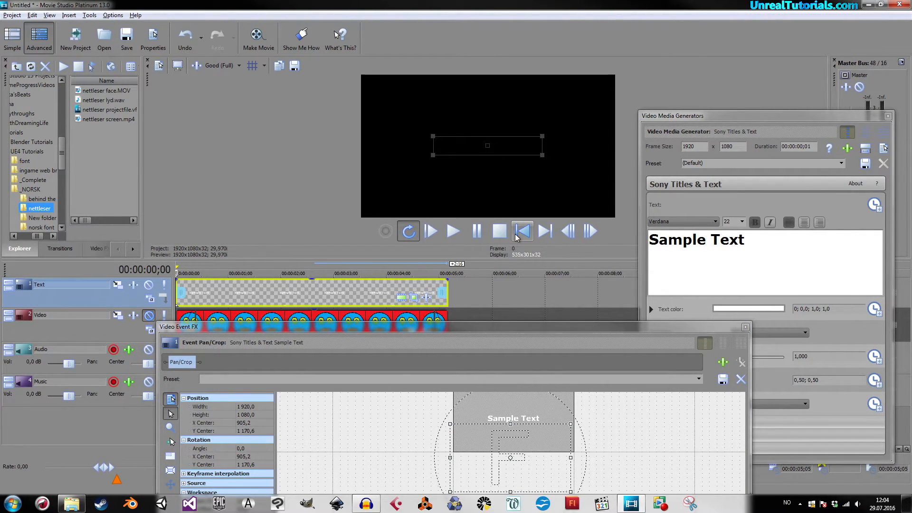
left_click(453, 231)
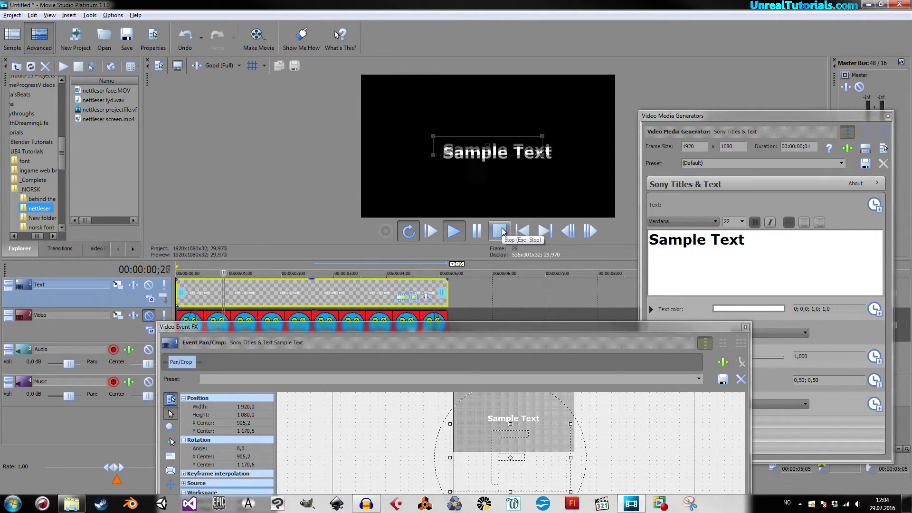
left_click(500, 231)
type("3")
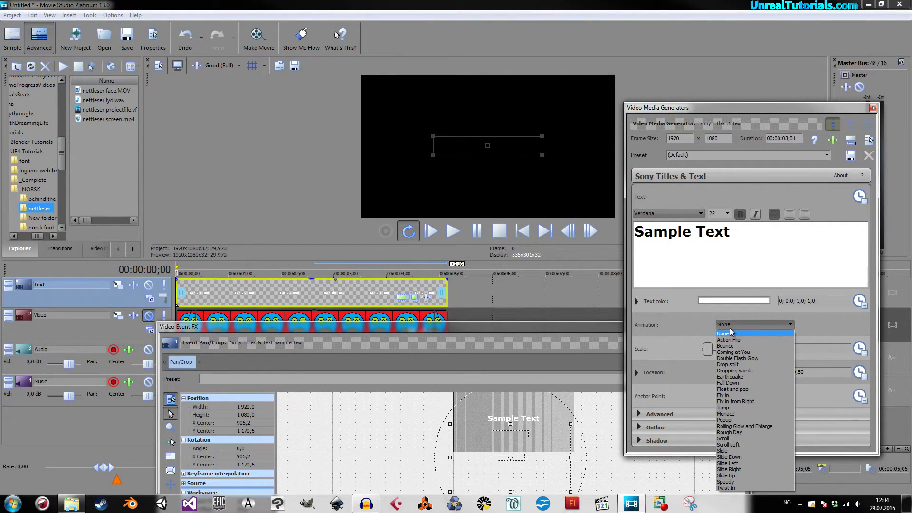
Set the Sample Text animation to Bounce with duration 00:00:03;01
left_click(725, 345)
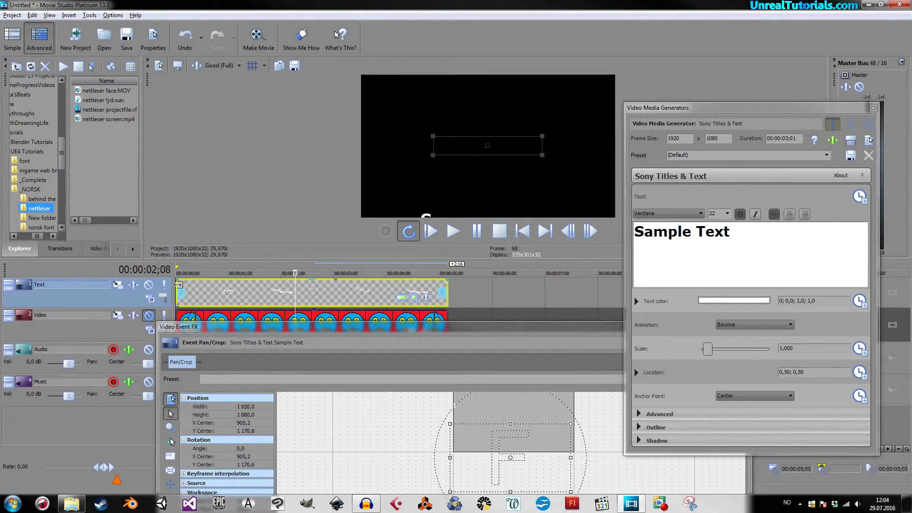
mouse_move(339, 284)
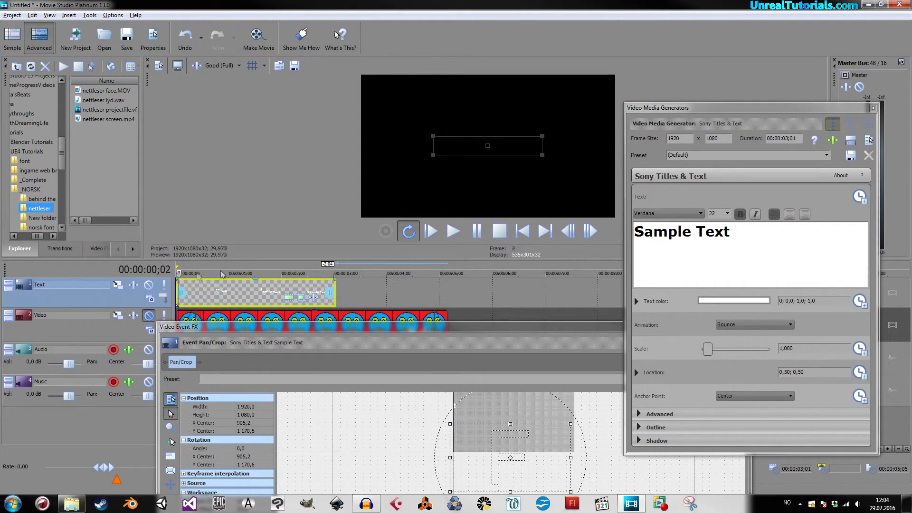
Move the Sample Text title to location 0.84; 0.56, preview it, and close Video Media Generators
left_click(453, 231)
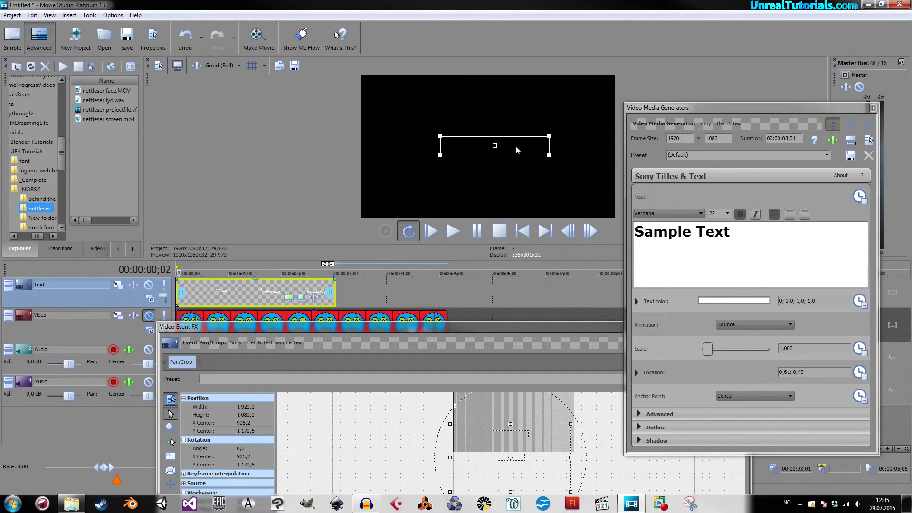
left_click(454, 231)
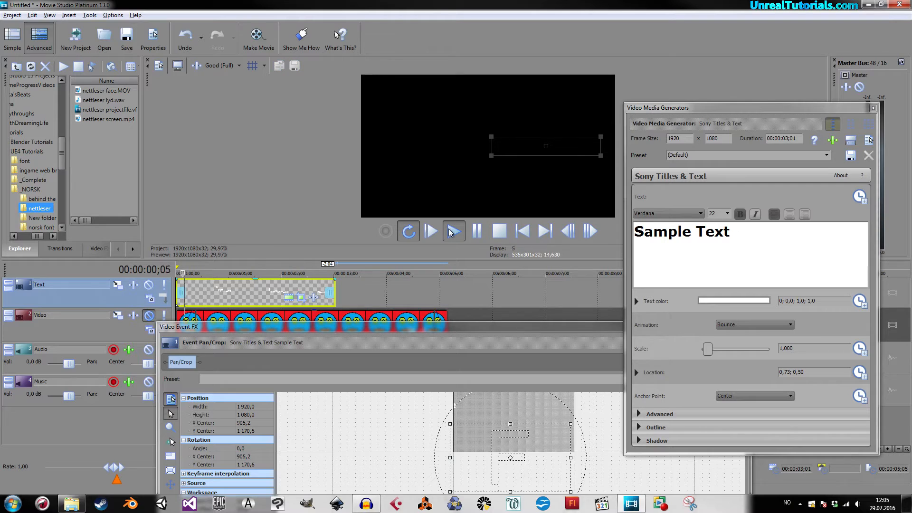
left_click(454, 231)
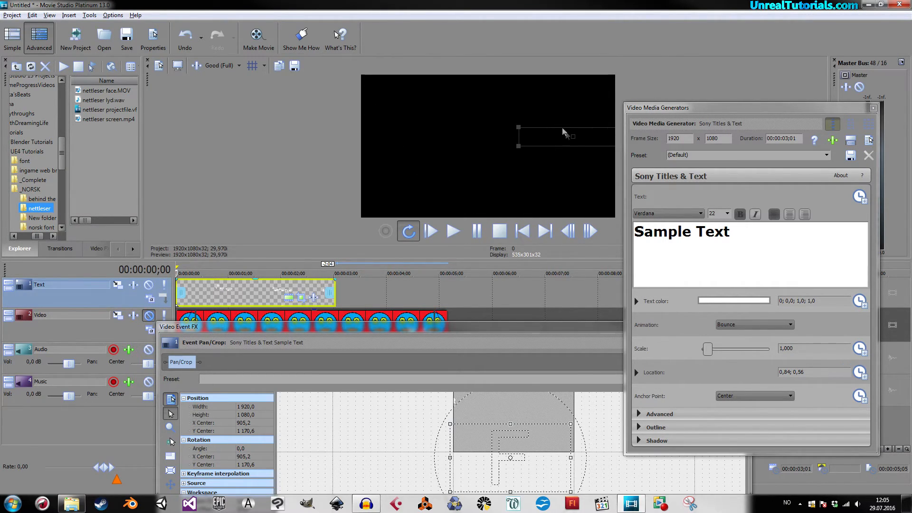
left_click(453, 231)
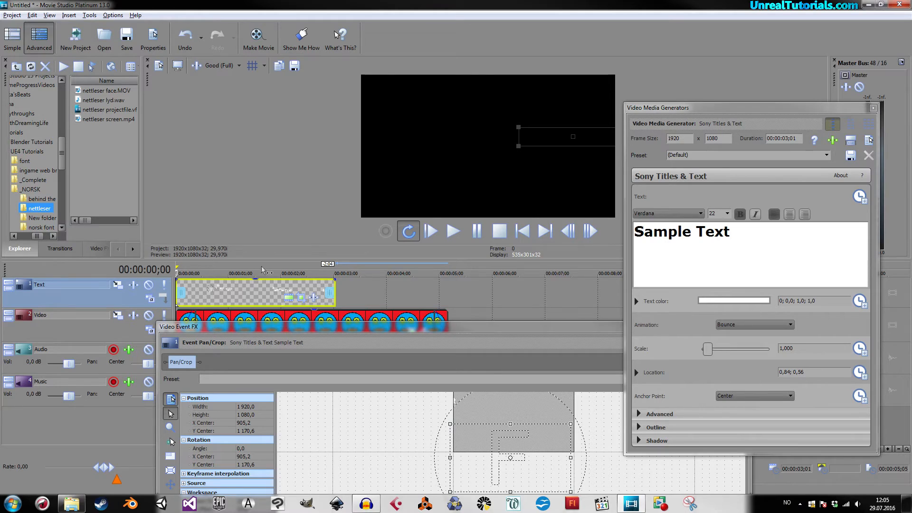
left_click(454, 231)
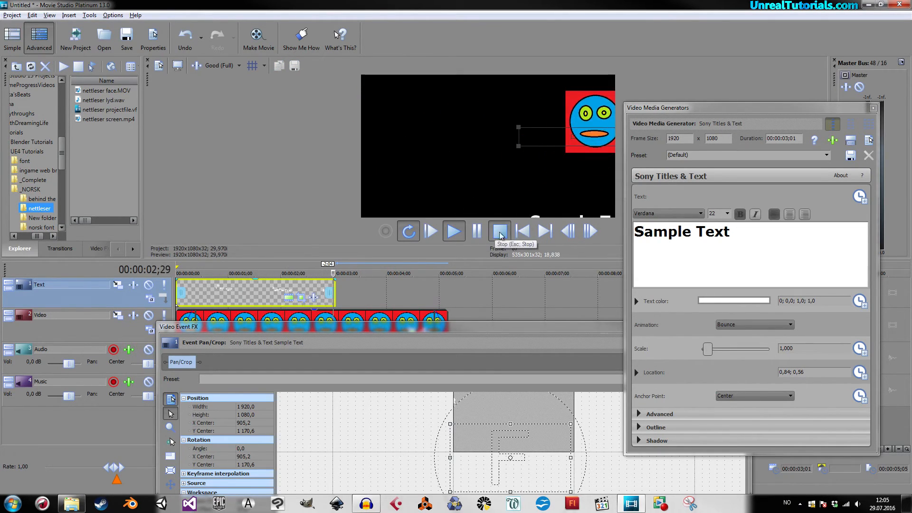
left_click(499, 231)
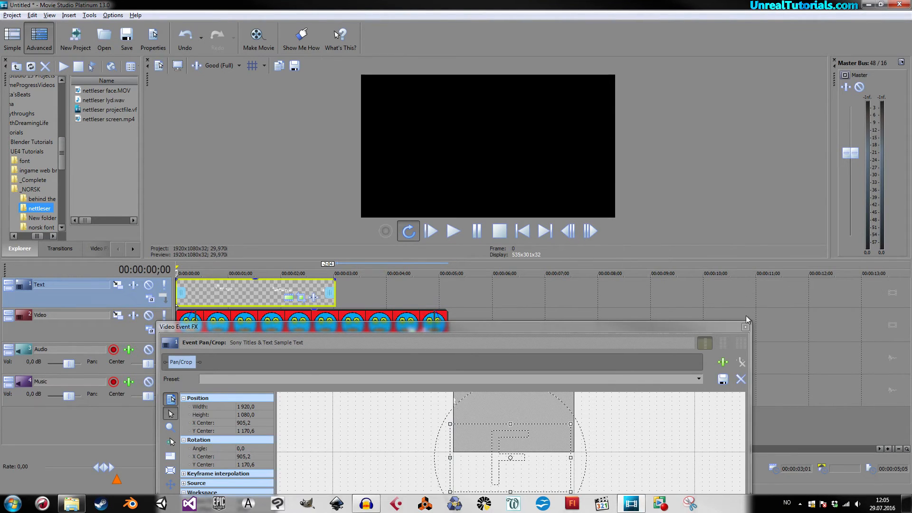
Close the title's Pan/Crop window, then play, pause and replay the bouncing Sample Text animation
left_click(740, 327)
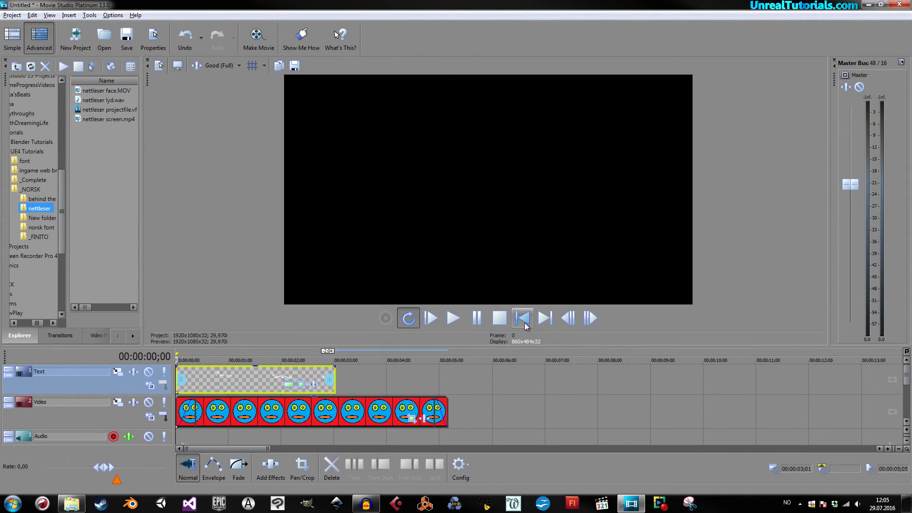
left_click(453, 318)
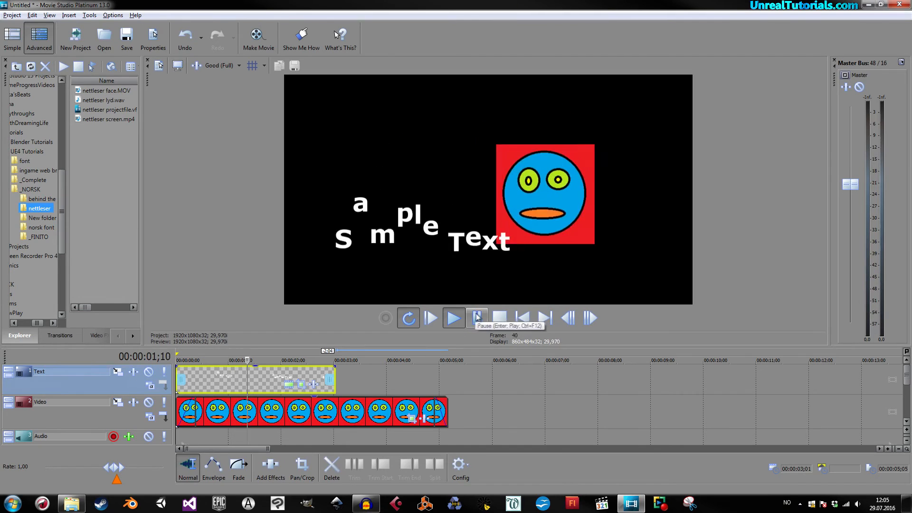
left_click(454, 318)
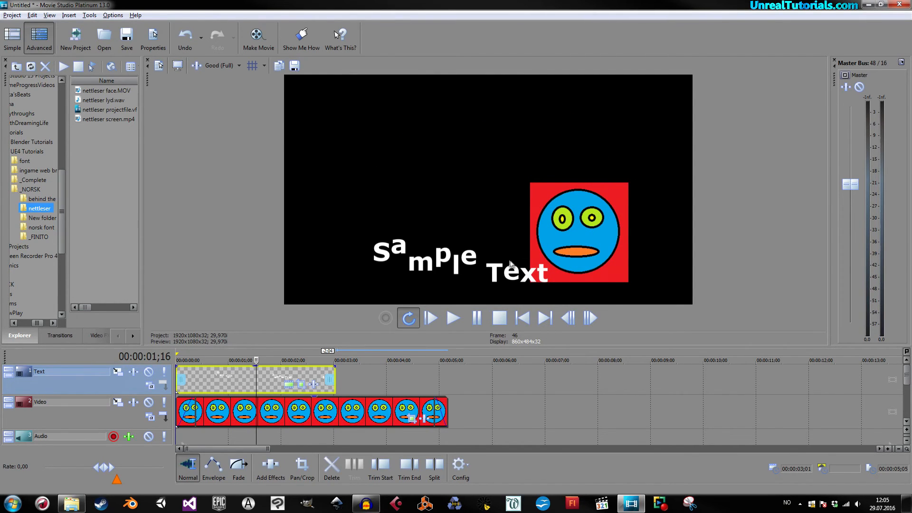
left_click(453, 318)
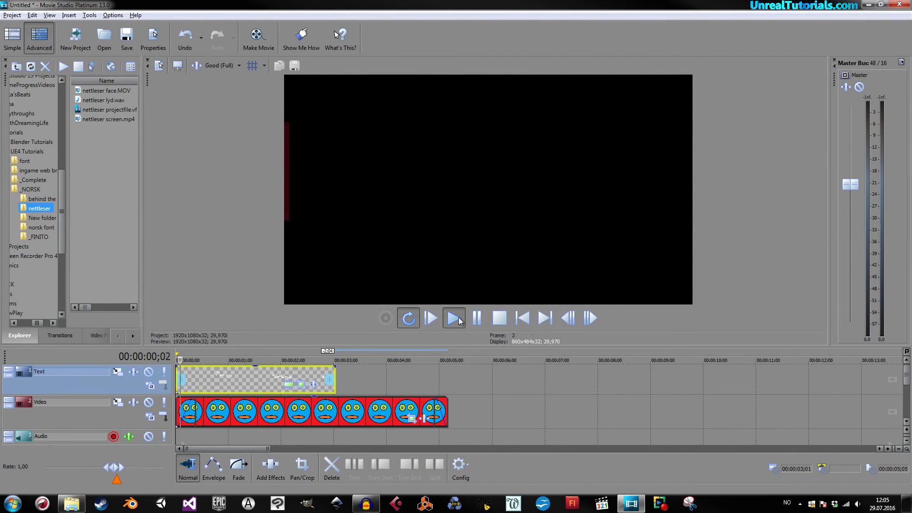
left_click(430, 318)
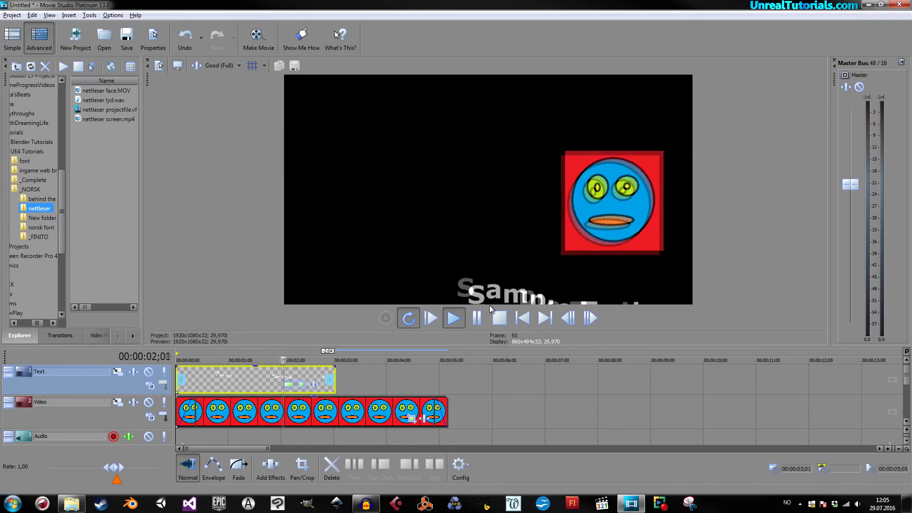